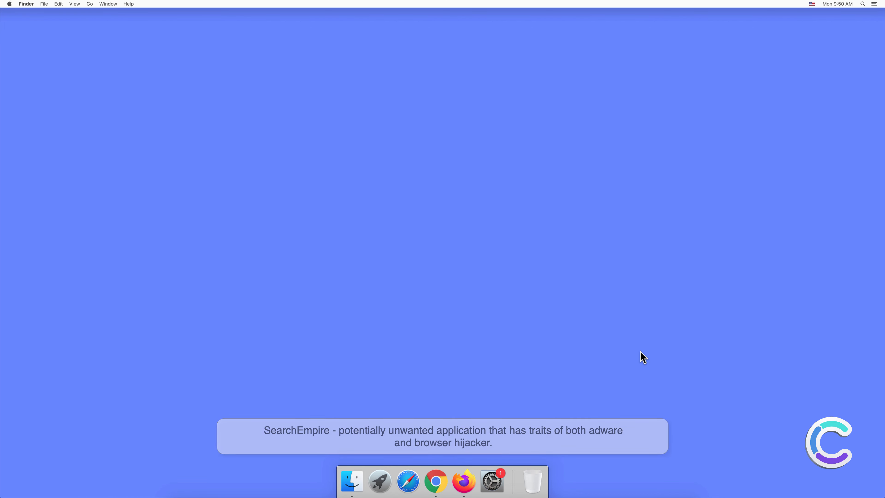
{"action": "mouse_move", "coordinate": [95, 11]}
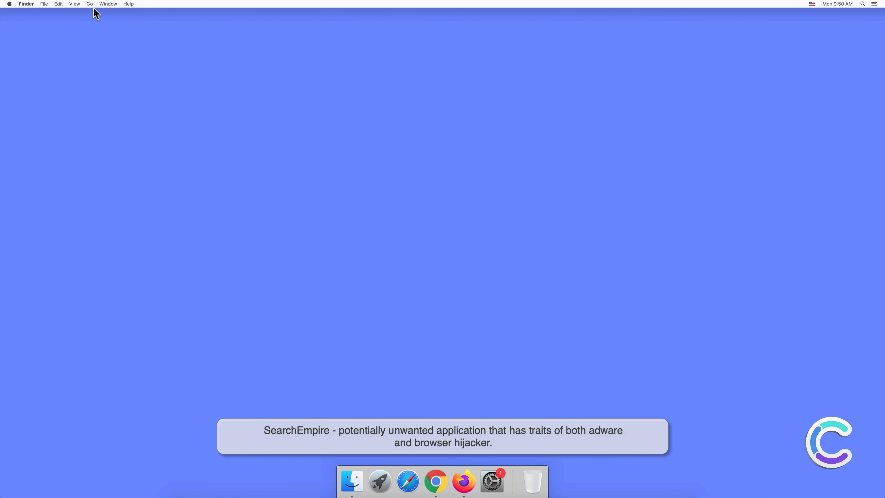
- Navigate to the home ~/Library folder via Go to Folder
{"action": "left_click", "coordinate": [89, 4]}
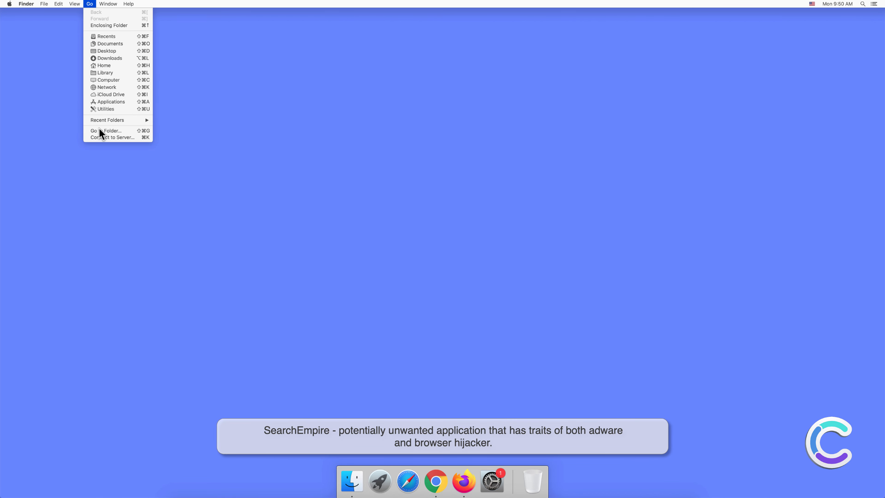
{"action": "left_click", "coordinate": [106, 131]}
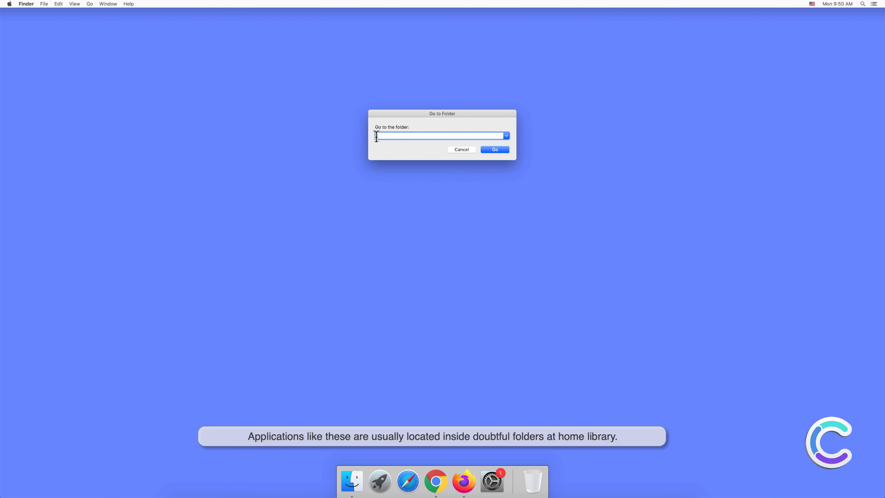
{"action": "type", "text": "~/Library"}
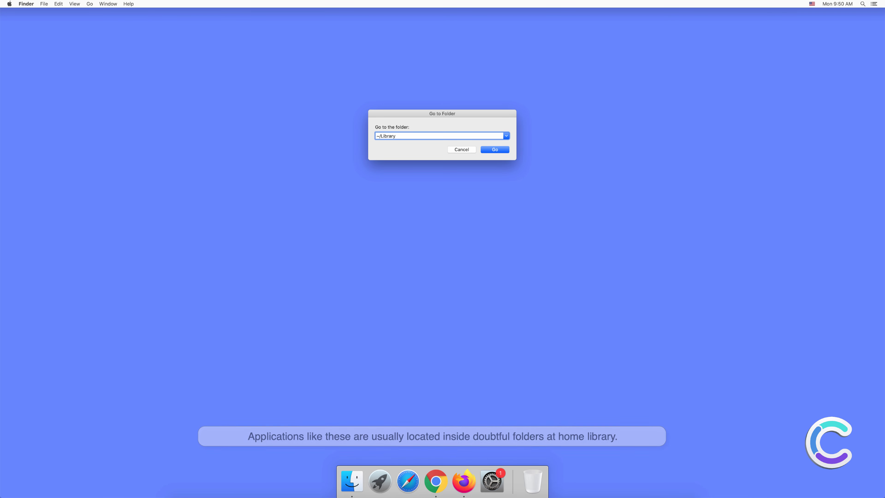
{"action": "mouse_move", "coordinate": [400, 152]}
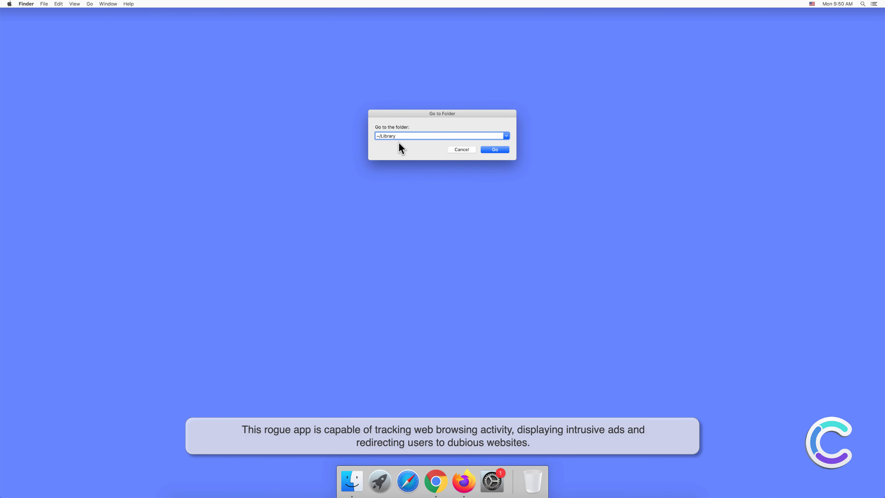
{"action": "left_click", "coordinate": [495, 149]}
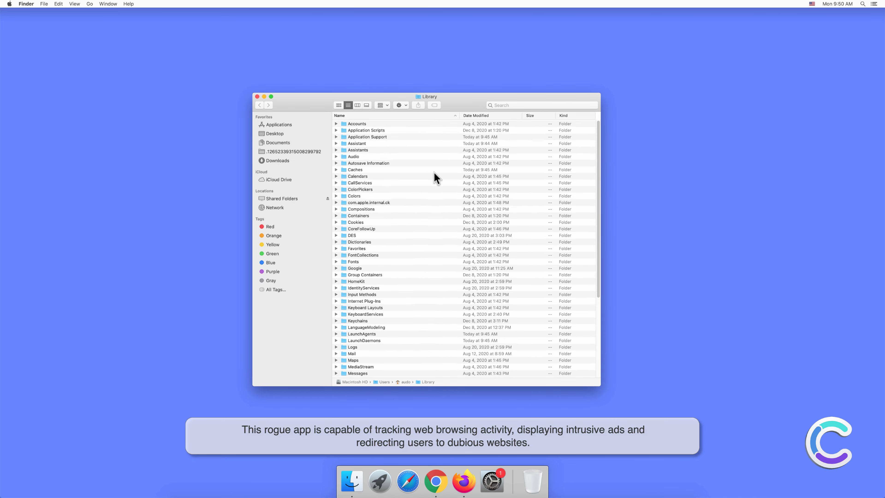
{"action": "mouse_move", "coordinate": [339, 144]}
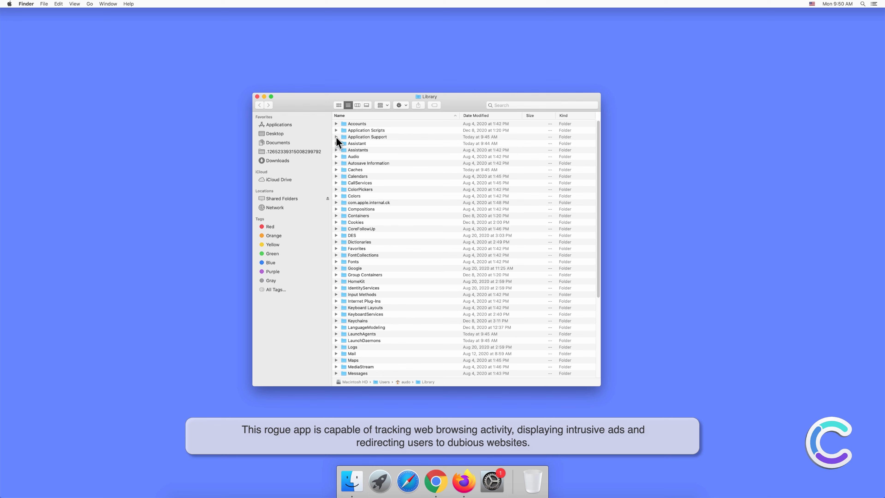
- Expand Application Support, com.SearchEmpire, com.SearchEmpireDaemon, LaunchAgents and LaunchDaemons to expose SearchEmpire files
{"action": "left_click", "coordinate": [336, 137]}
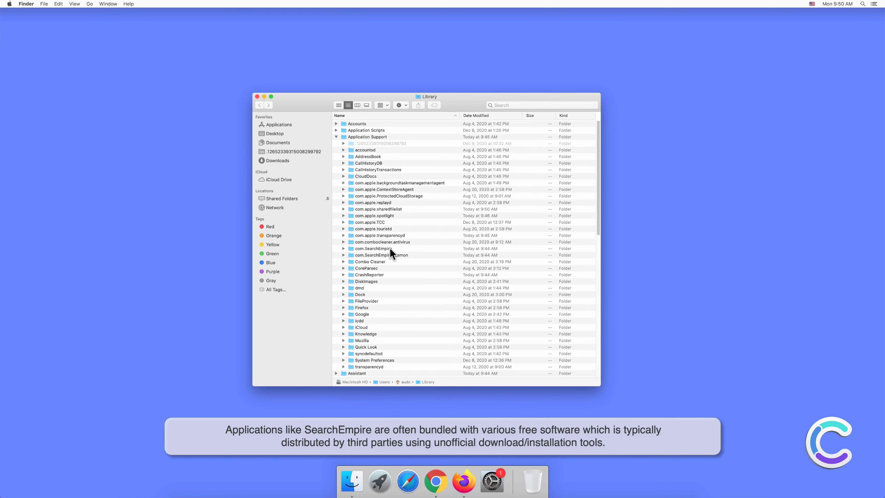
{"action": "left_click", "coordinate": [343, 248]}
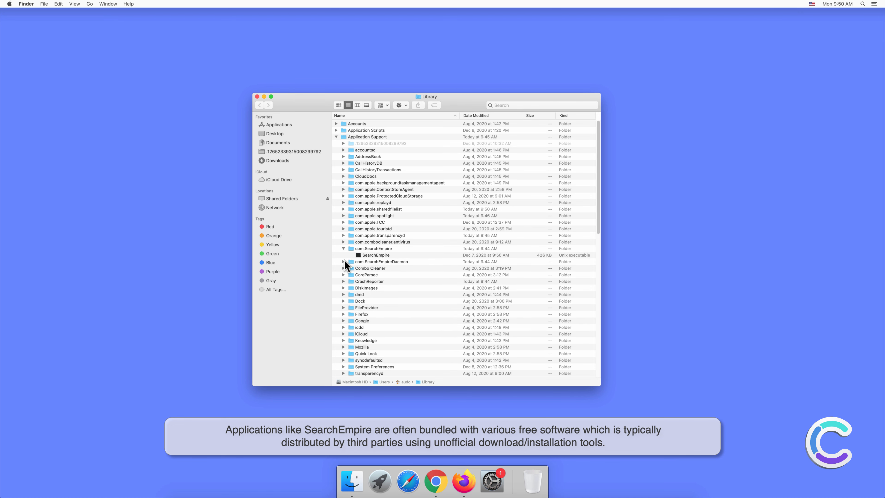
{"action": "left_click", "coordinate": [343, 262]}
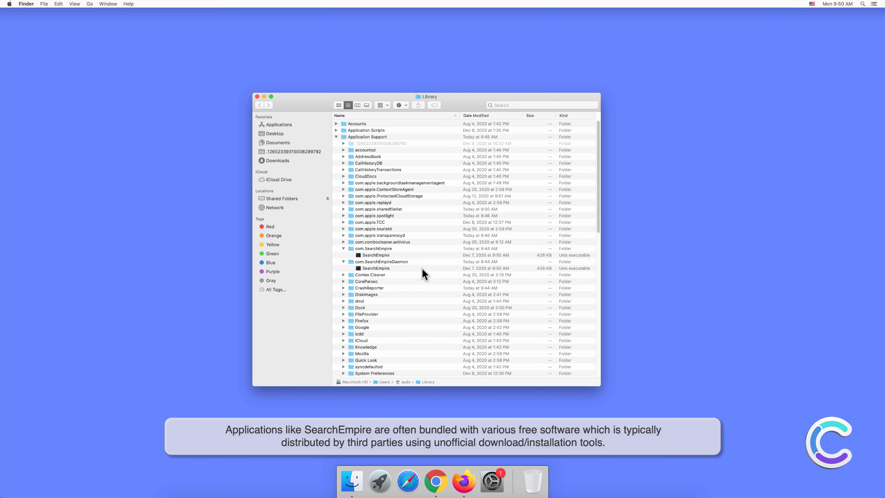
{"action": "scroll", "scroll_direction": "down", "scroll_amount": 3}
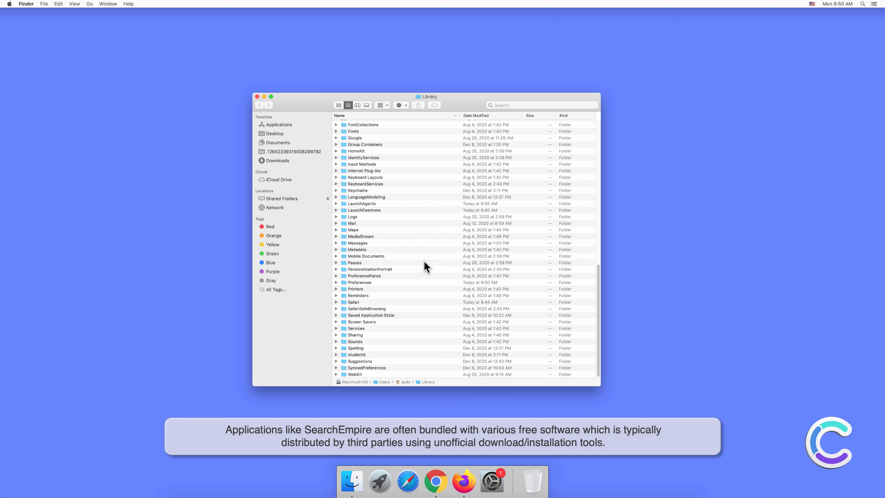
{"action": "left_click", "coordinate": [336, 204]}
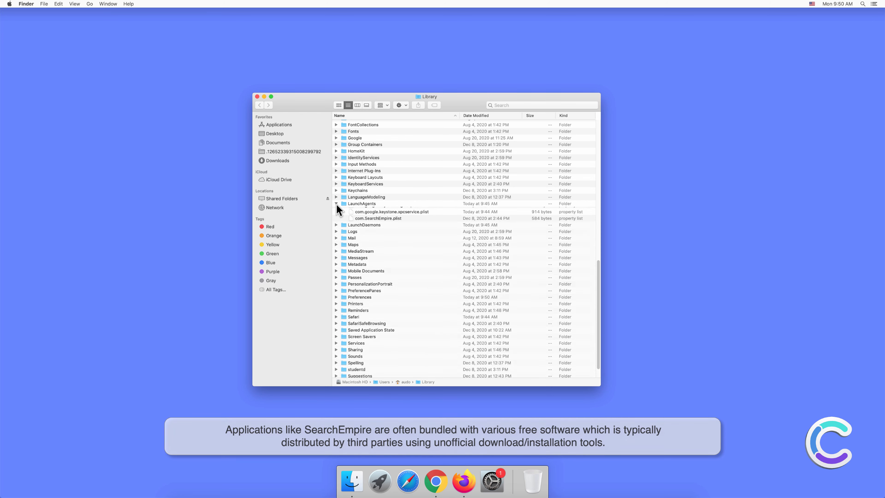
{"action": "left_click", "coordinate": [336, 230]}
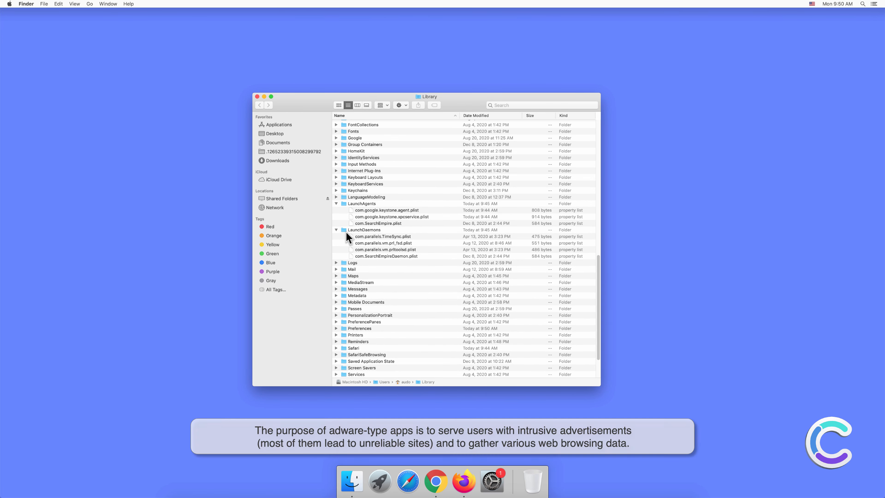
{"action": "mouse_move", "coordinate": [441, 265]}
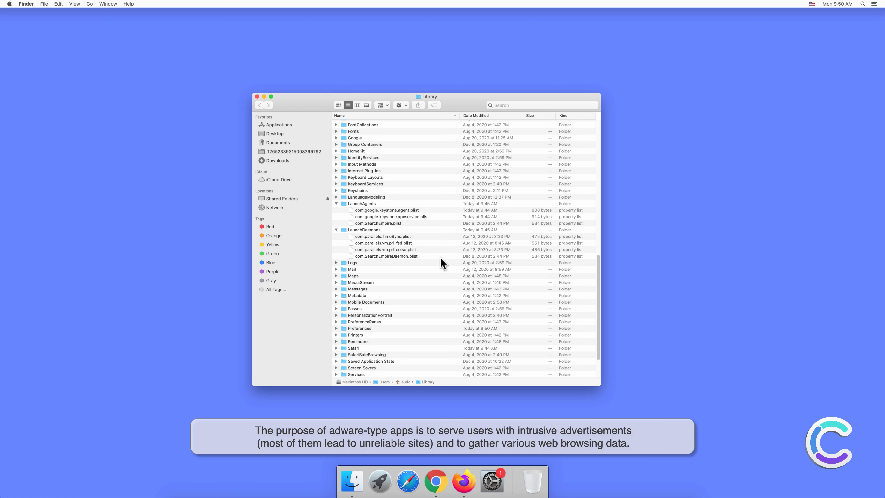
{"action": "right_click", "coordinate": [386, 256]}
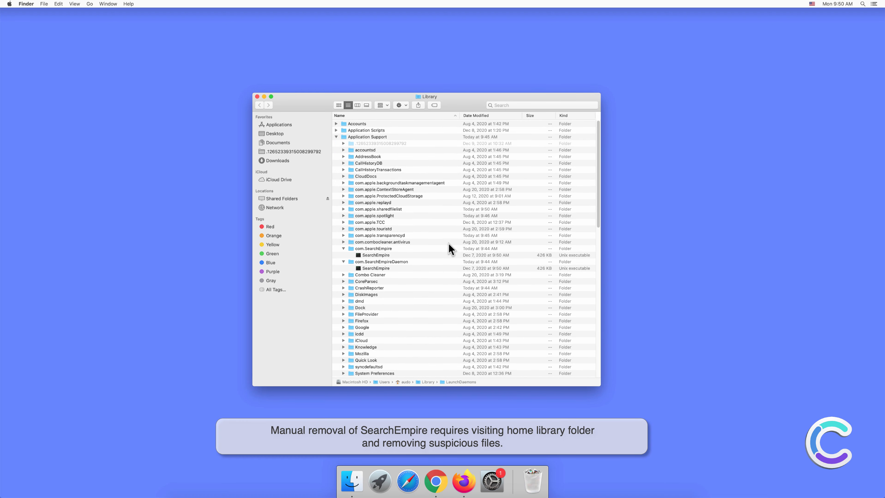
- Move both SearchEmpire executables to the Trash and close the Library window
{"action": "right_click", "coordinate": [376, 268]}
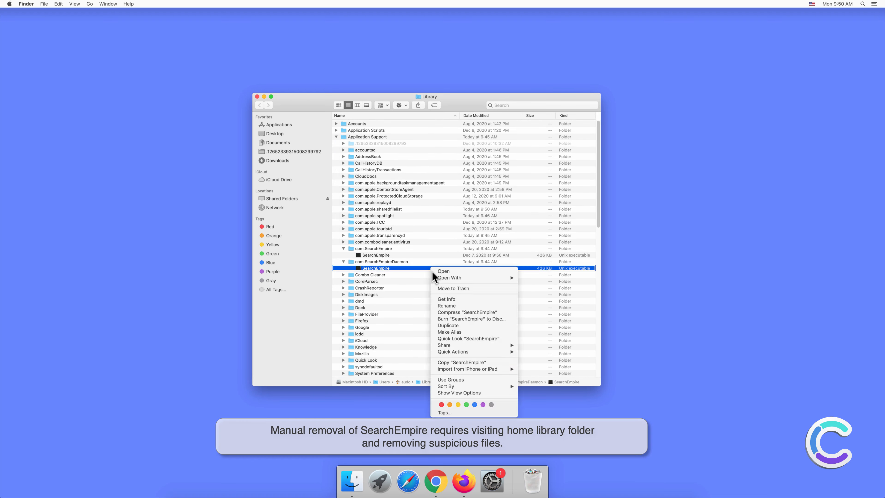
{"action": "left_click", "coordinate": [370, 268]}
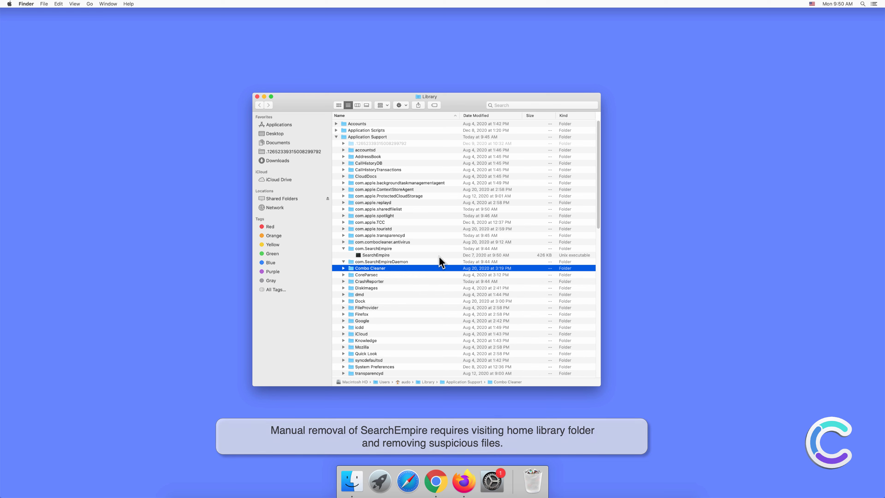
{"action": "right_click", "coordinate": [376, 255]}
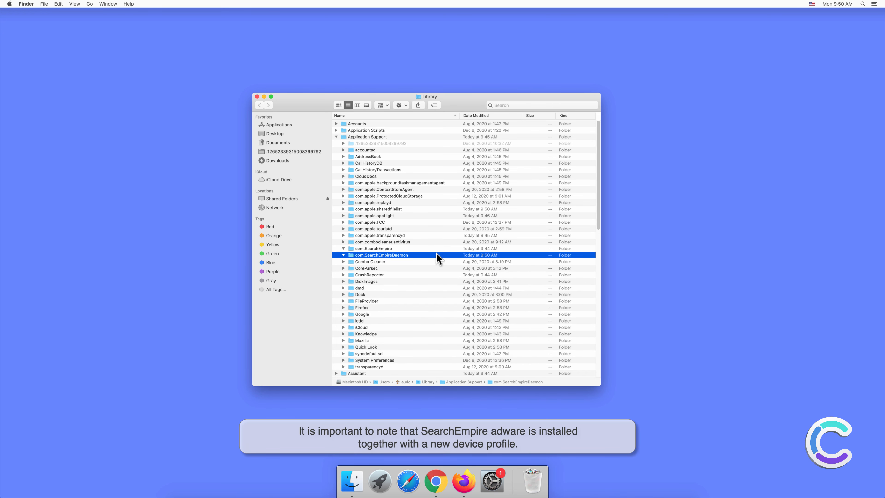
{"action": "left_click", "coordinate": [257, 97]}
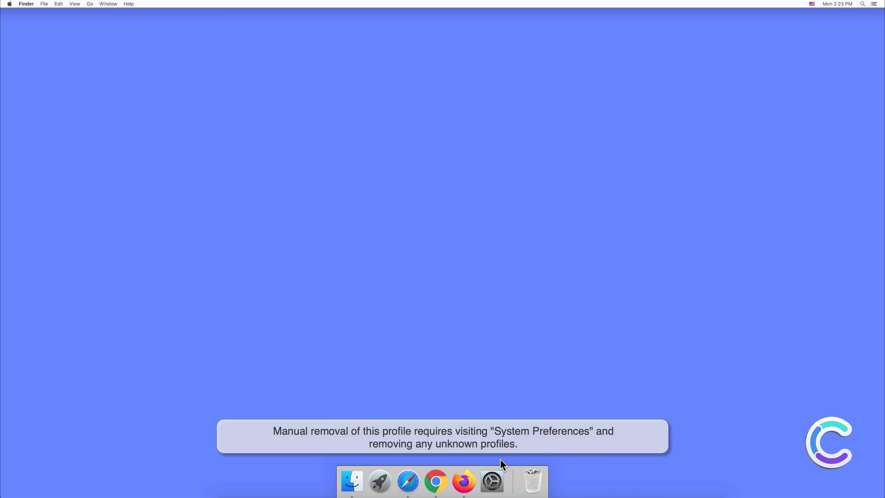
- Remove the TEST PROFILE in the Profiles pane, authorizing with the password, then close System Preferences
{"action": "left_click", "coordinate": [491, 483]}
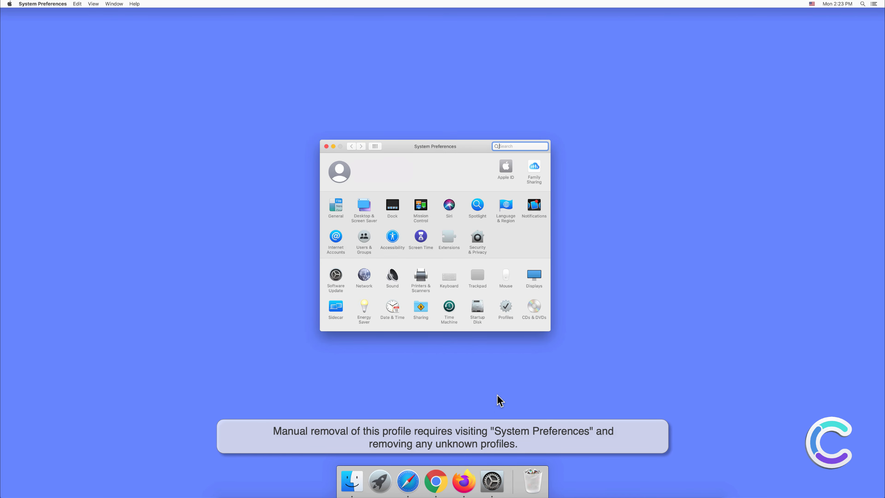
{"action": "left_click", "coordinate": [505, 306]}
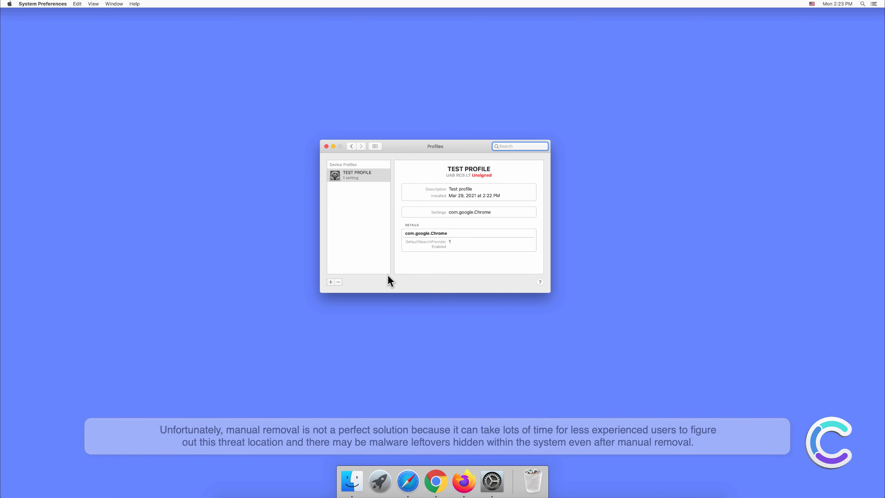
{"action": "left_click", "coordinate": [338, 283]}
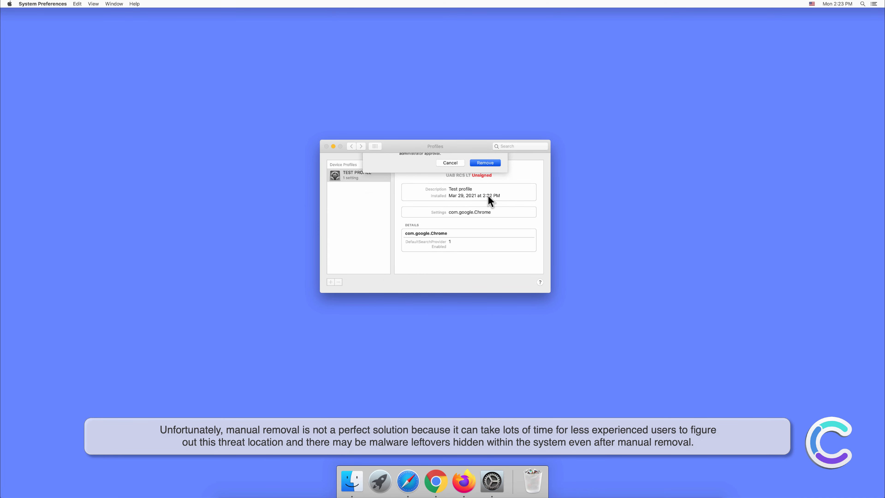
{"action": "left_click", "coordinate": [486, 163]}
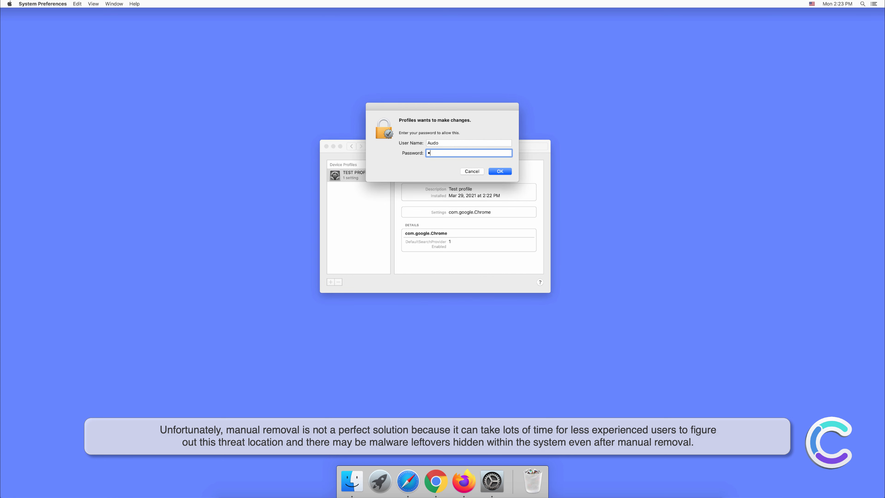
{"action": "type", "text": "•••••"}
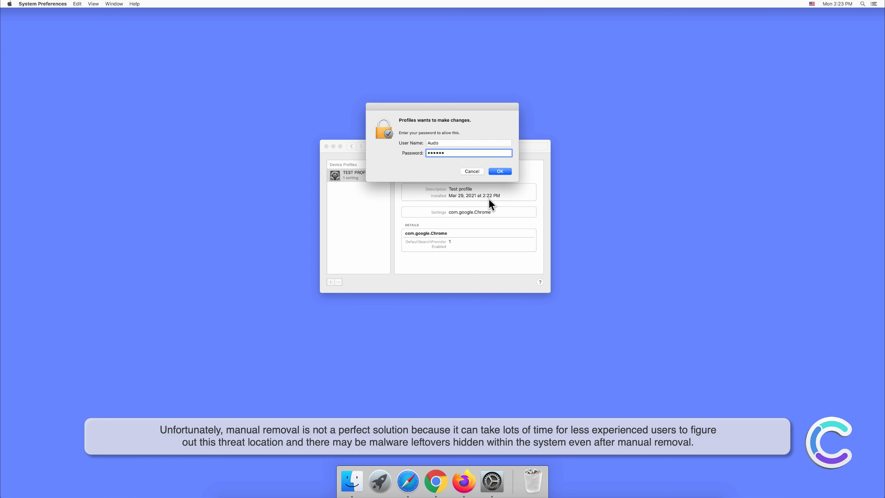
{"action": "left_click", "coordinate": [500, 171]}
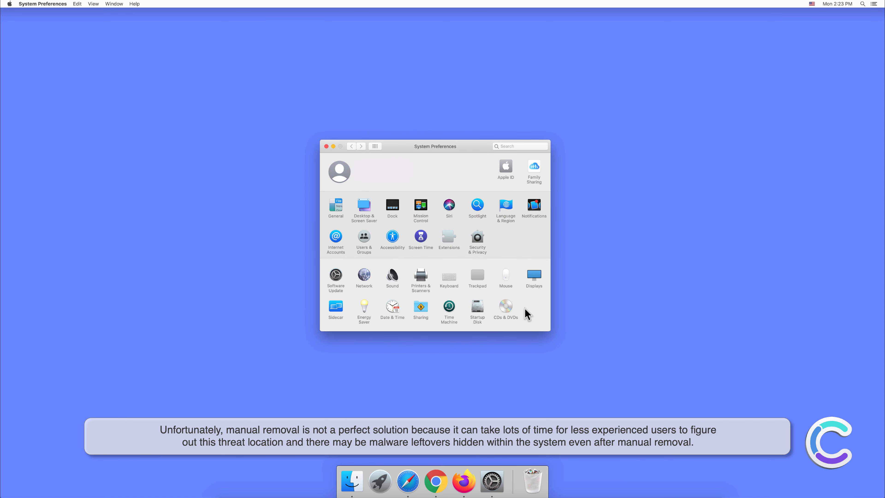
{"action": "left_click", "coordinate": [326, 146]}
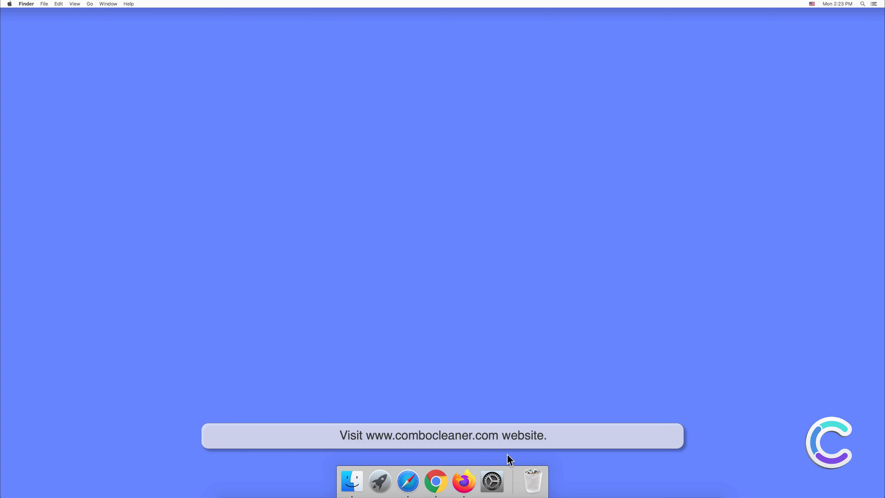
- Mount the downloaded combocleaner.dmg from Safari's Downloads list and close the browser
{"action": "left_click", "coordinate": [408, 483]}
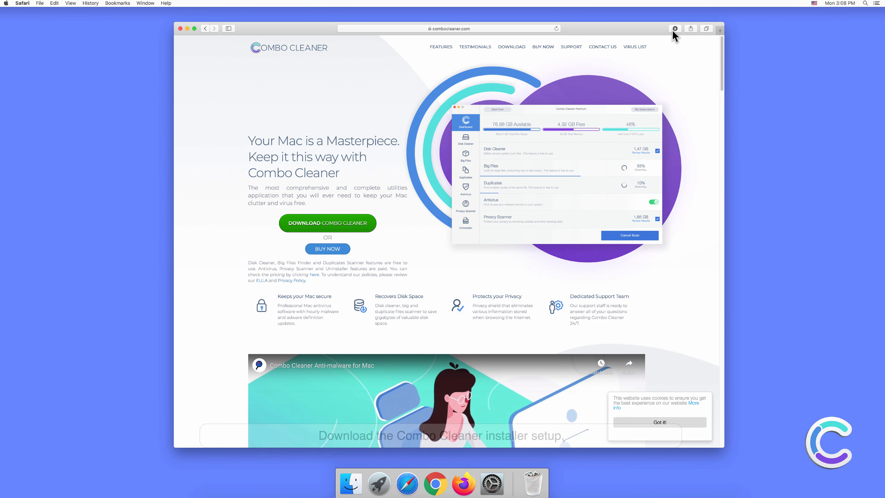
{"action": "left_click", "coordinate": [675, 28]}
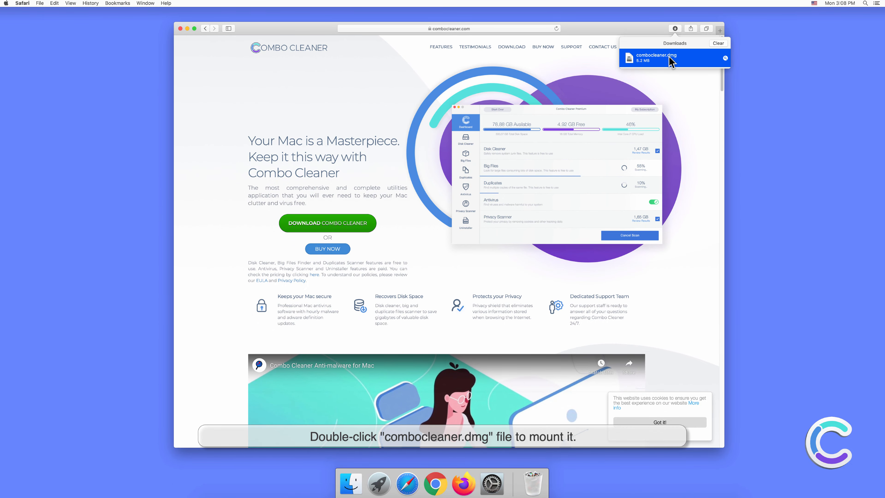
{"action": "double_click", "coordinate": [657, 58]}
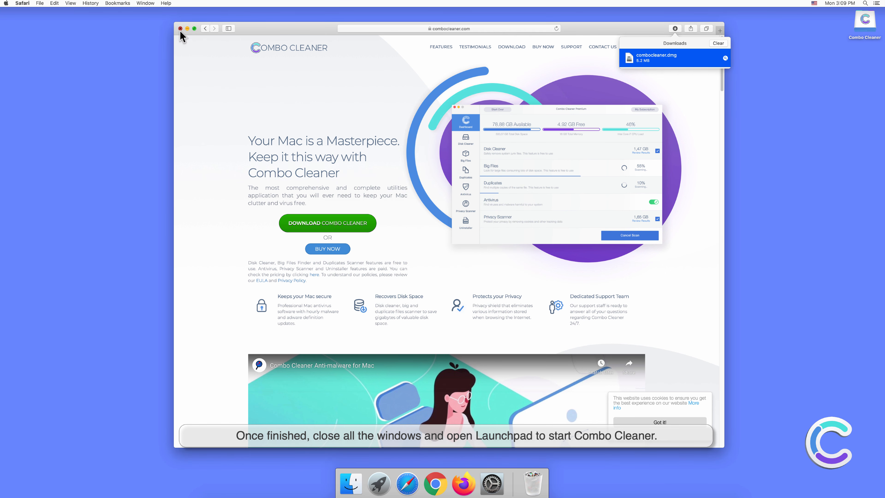
{"action": "left_click", "coordinate": [180, 28]}
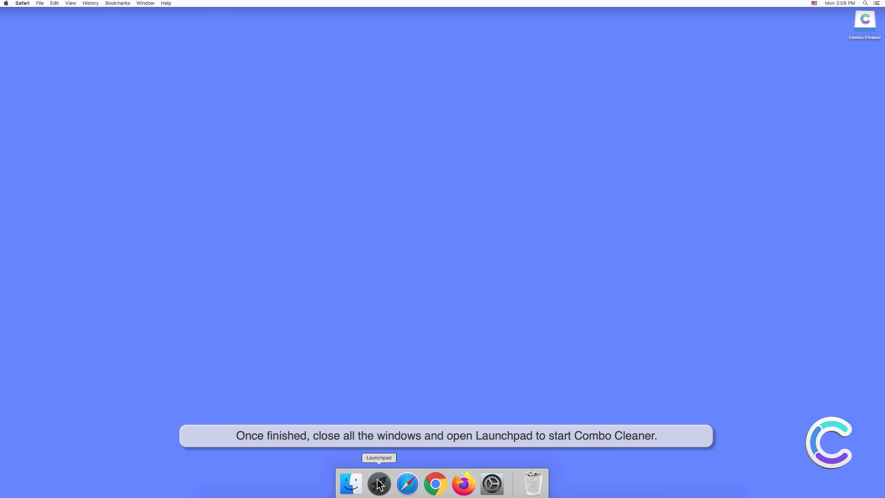
- Launch Combo Cleaner from Launchpad and allow the Internet-downloaded app to open
{"action": "left_click", "coordinate": [378, 485]}
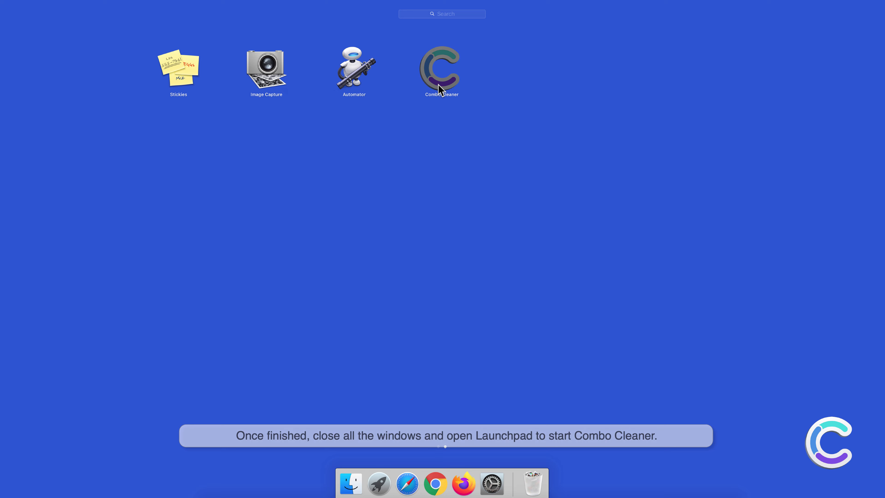
{"action": "double_click", "coordinate": [442, 69]}
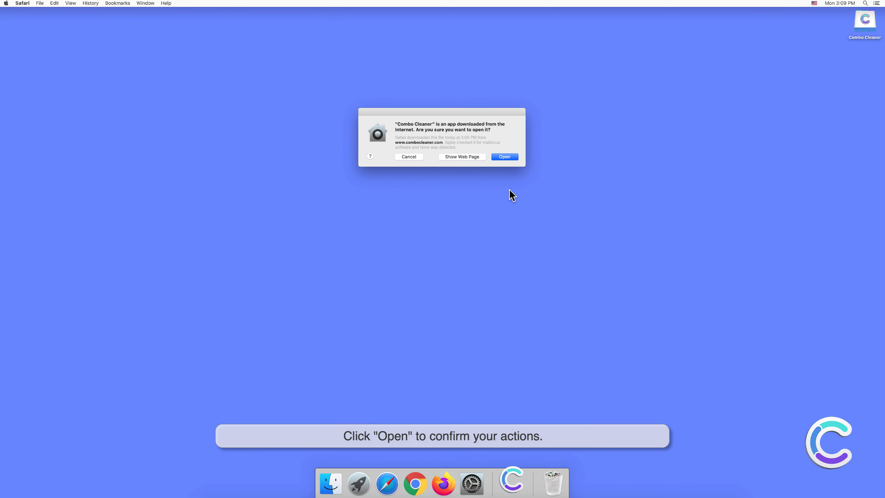
{"action": "left_click", "coordinate": [505, 157]}
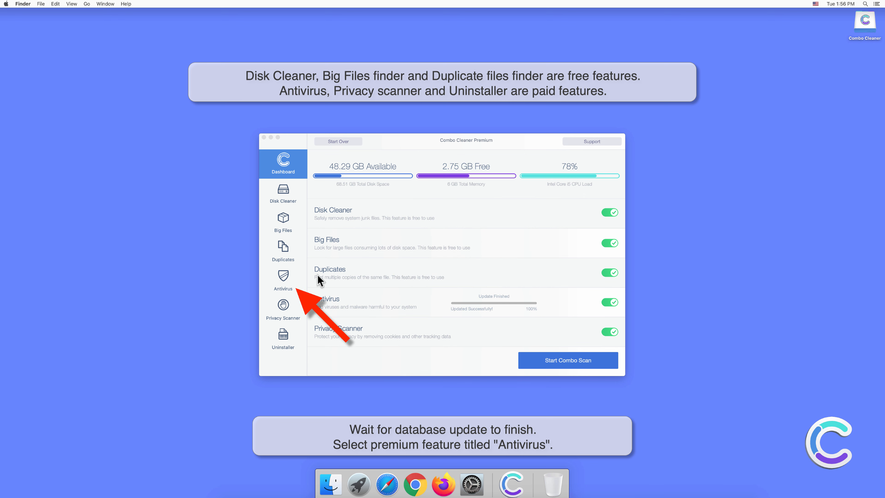
- Start a Full Scan of the Mac from Combo Cleaner's Antivirus section
{"action": "left_click", "coordinate": [284, 280]}
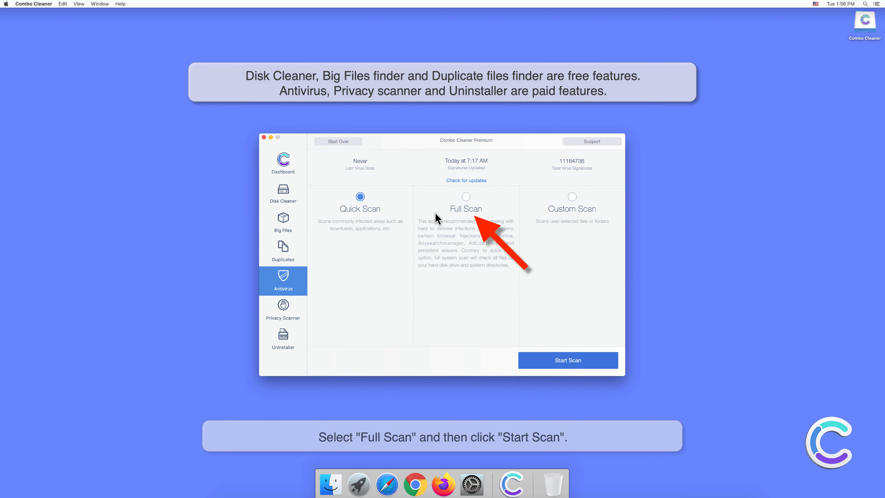
{"action": "left_click", "coordinate": [466, 197]}
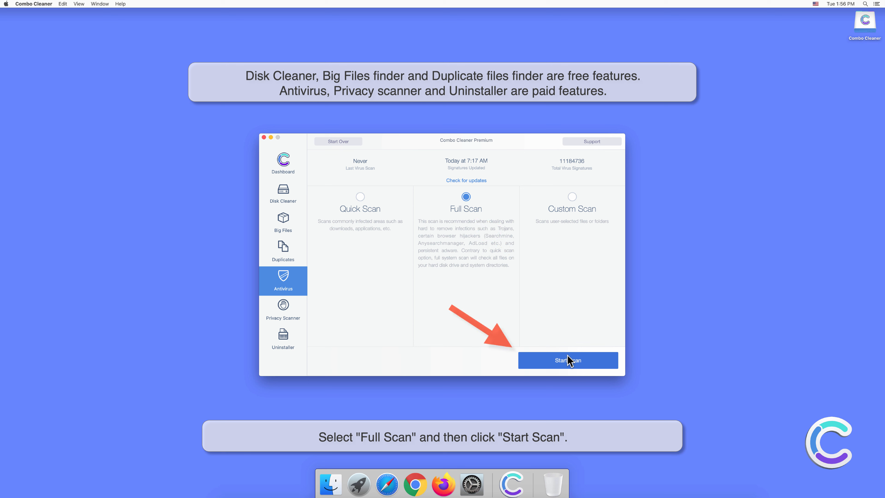
{"action": "left_click", "coordinate": [568, 361]}
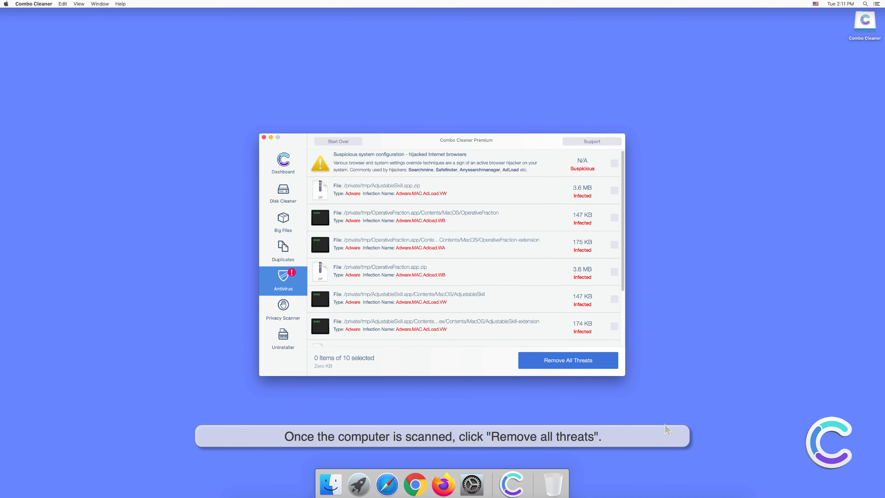
- Remove all detected AdLoad threats with password authorization and restart the Mac now
{"action": "left_click", "coordinate": [568, 361]}
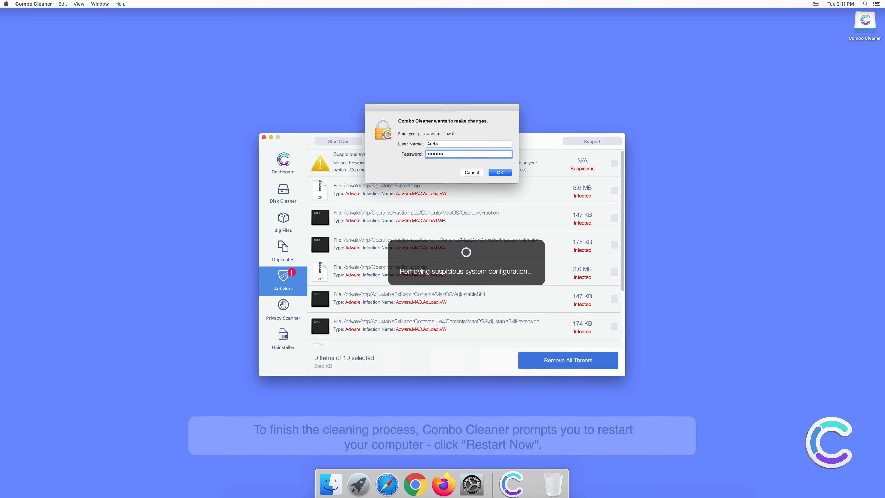
{"action": "left_click", "coordinate": [500, 172]}
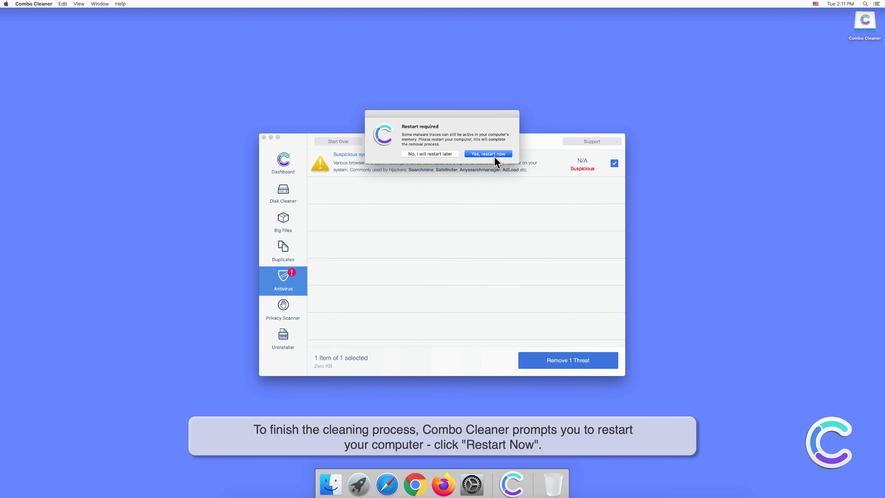
{"action": "left_click", "coordinate": [488, 154]}
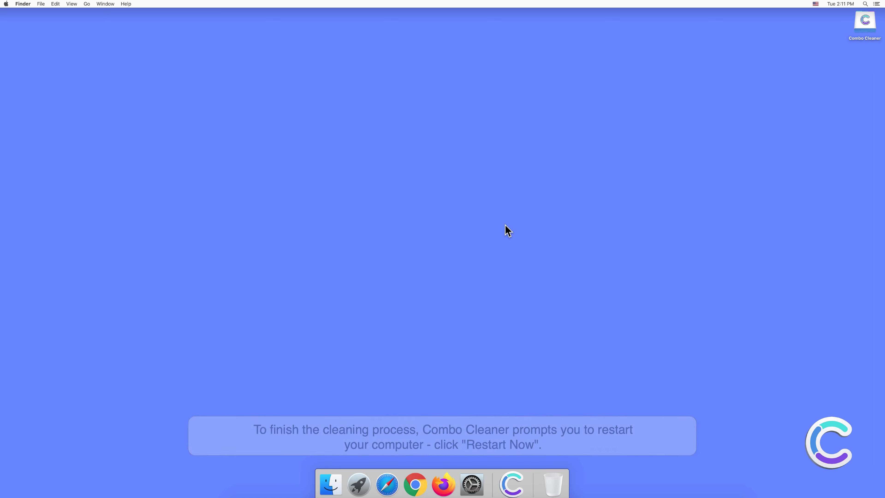